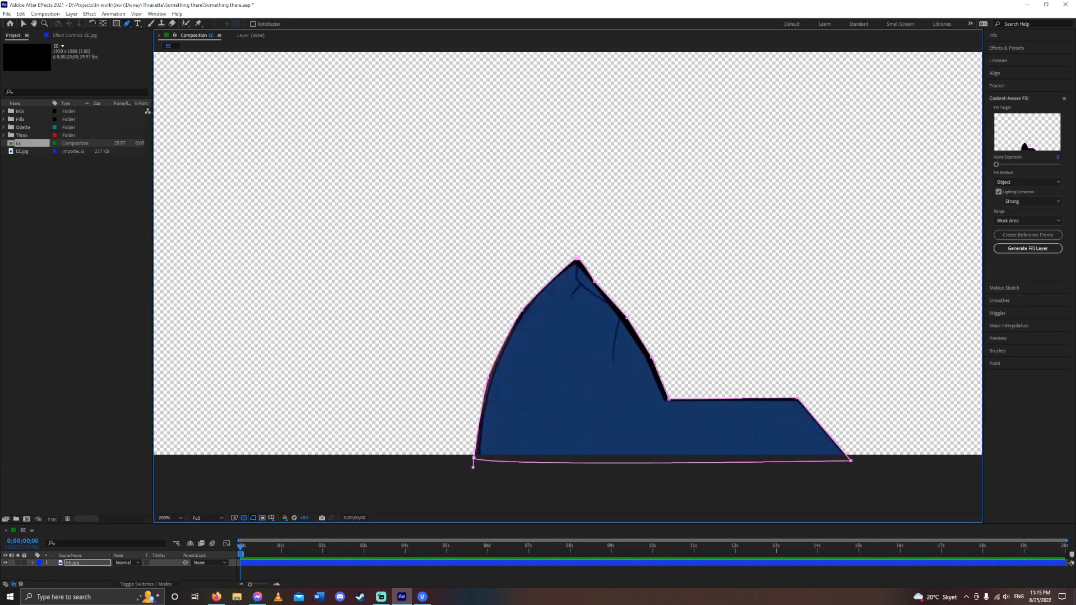
# - Set the character mask's mode to Subtract so its shape becomes transparent
pyautogui.rightClick(576, 261)
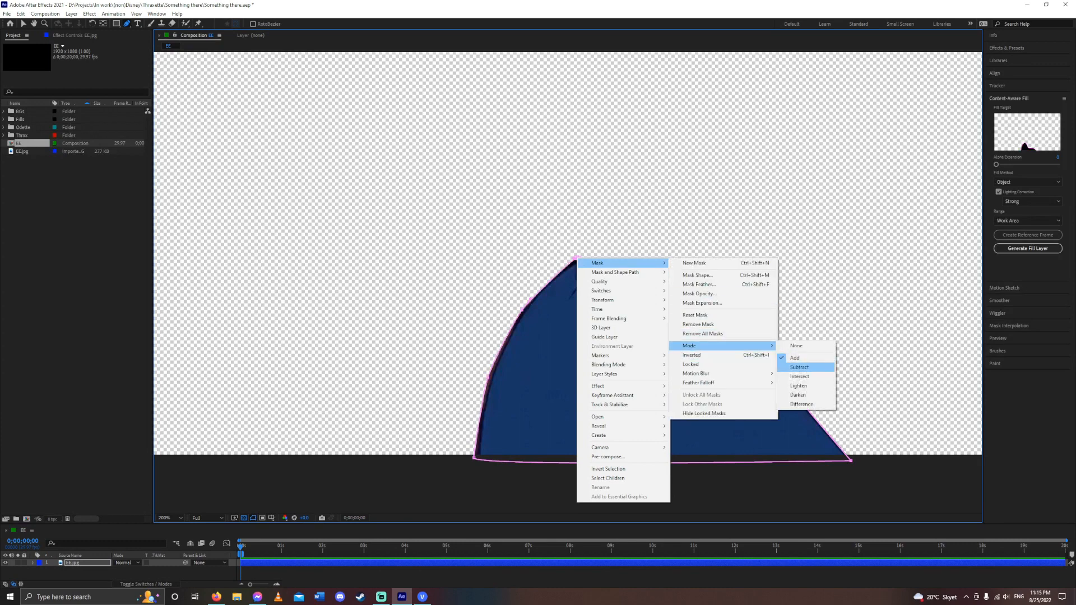
pyautogui.click(799, 368)
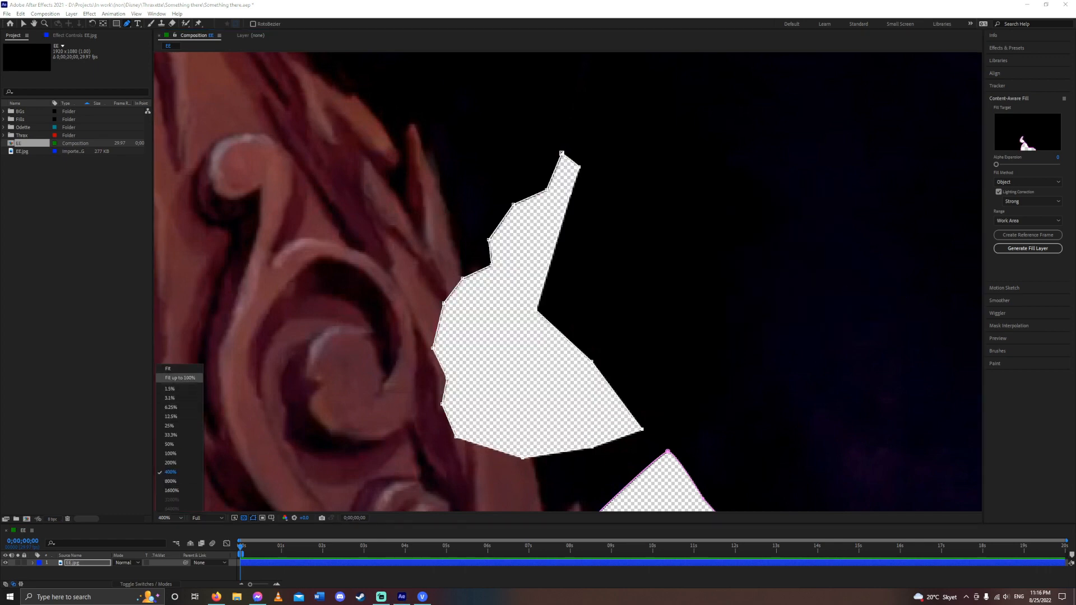
# - Show the frame at 100% magnification and select the 00.jpg image layer
pyautogui.click(169, 453)
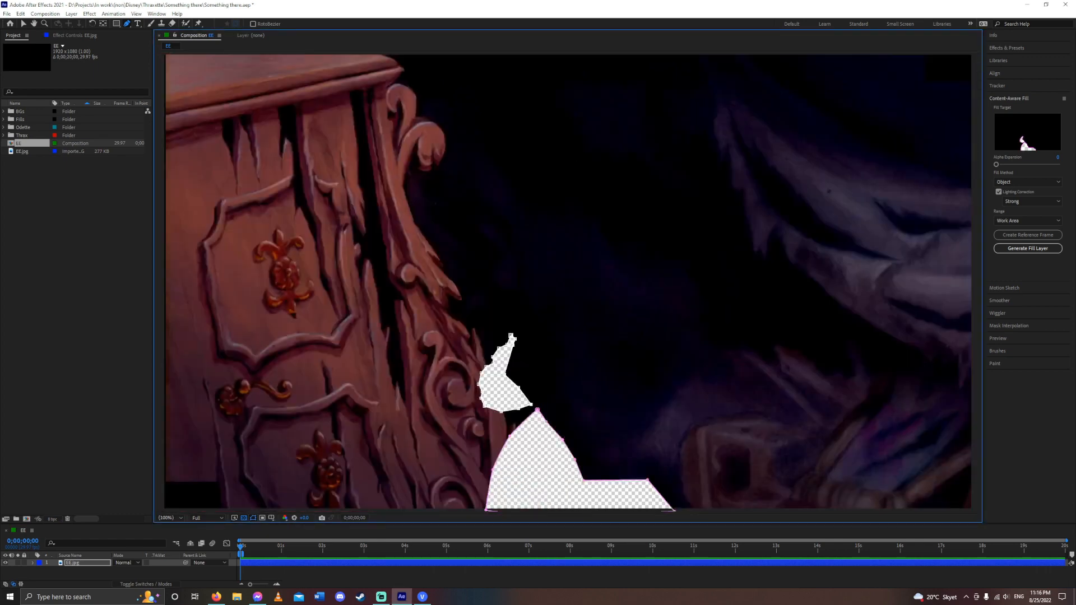
pyautogui.click(568, 281)
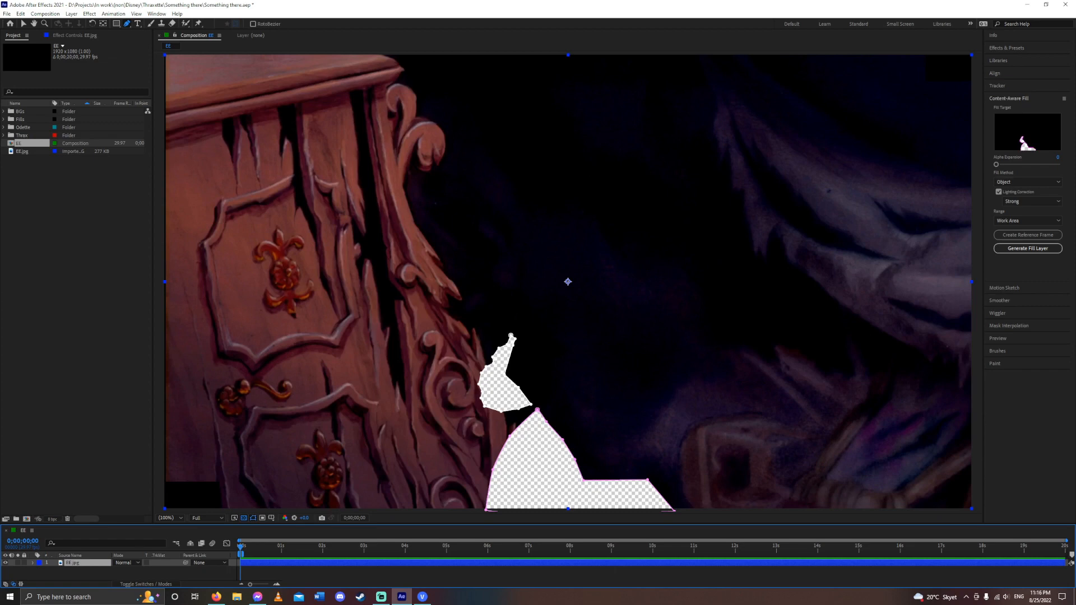
pyautogui.moveTo(1028, 248)
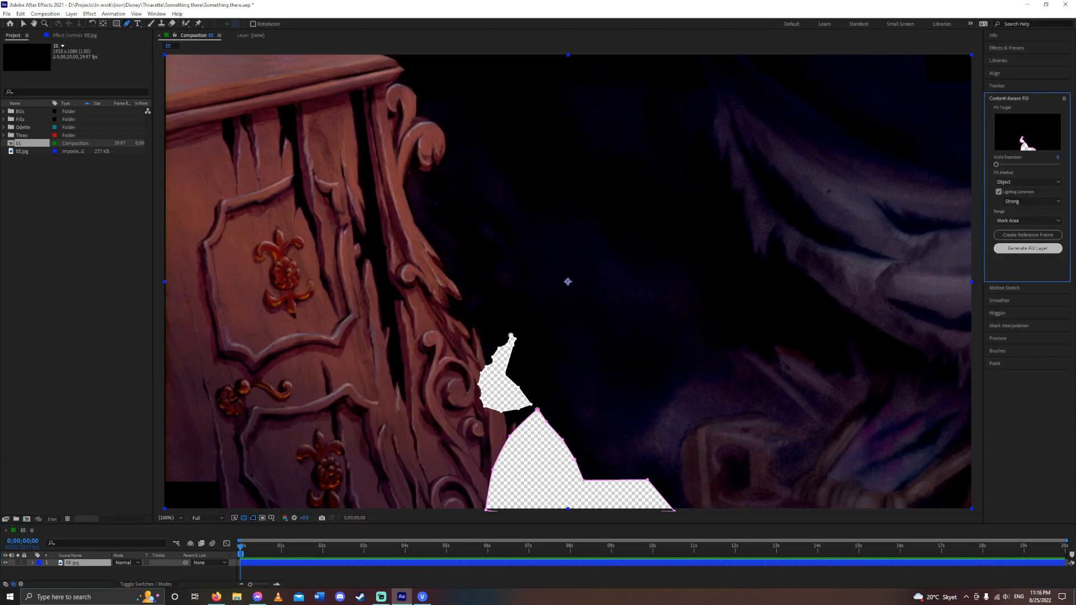
# - Generate a Content-Aware Fill layer above the image layer
pyautogui.click(1028, 248)
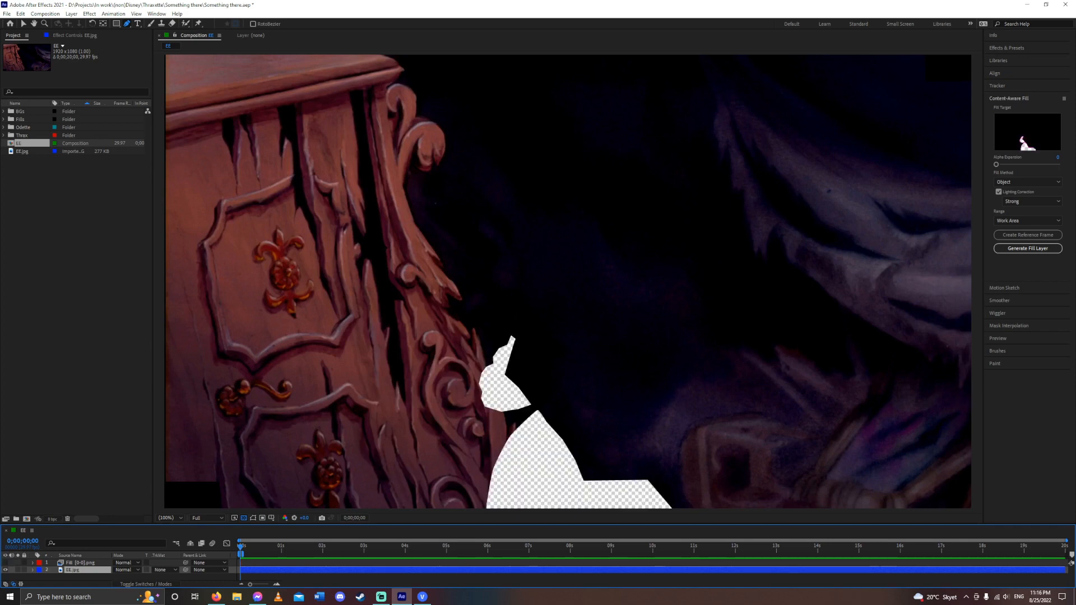
# - Refresh the composition view so the rendered fill covers the character's hole
pyautogui.click(1029, 248)
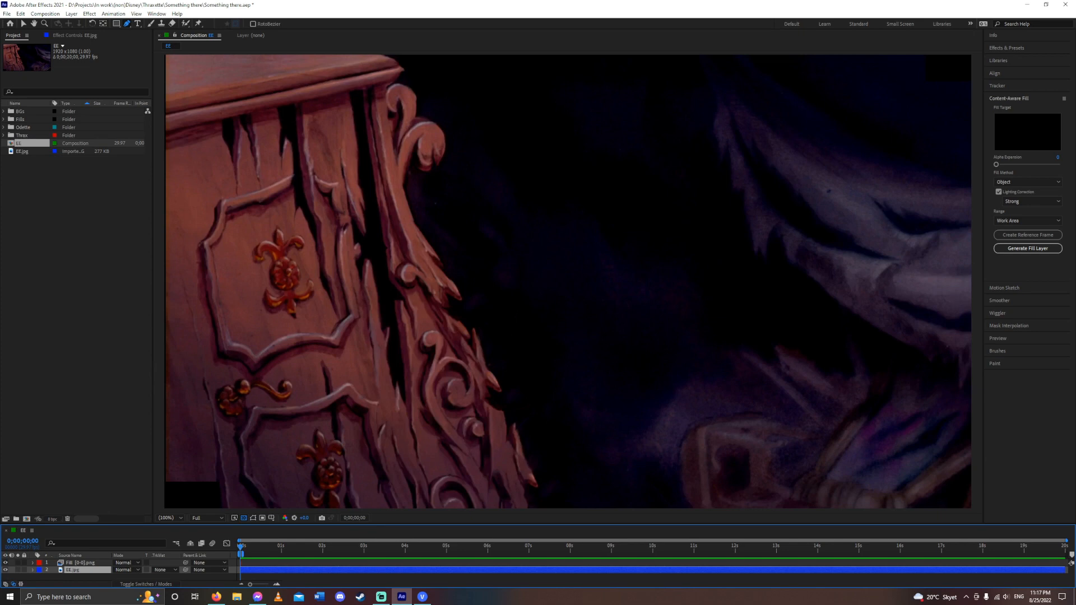
pyautogui.moveTo(1009, 221)
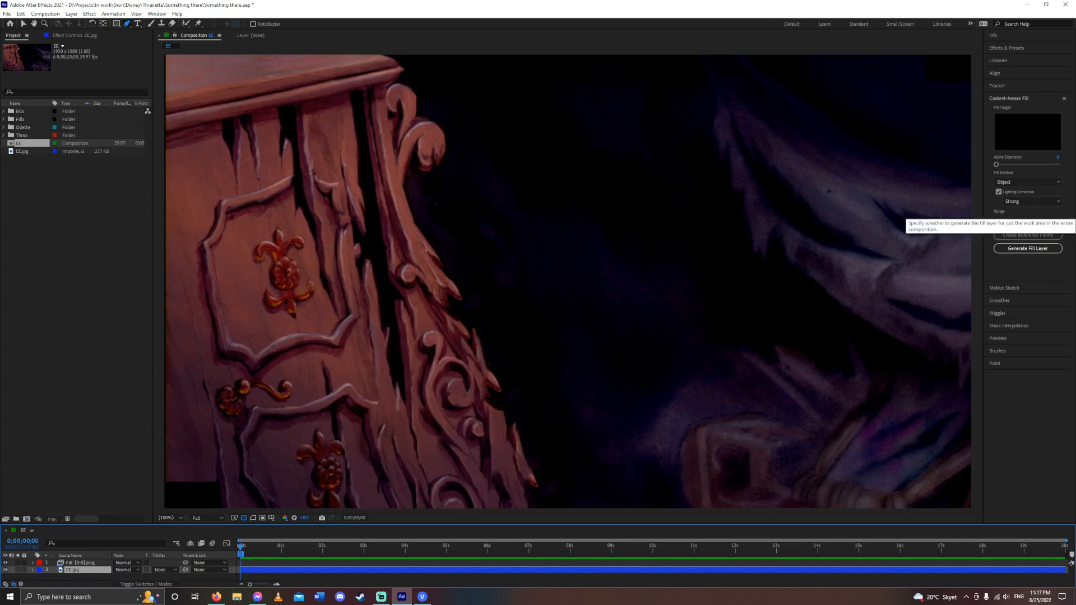